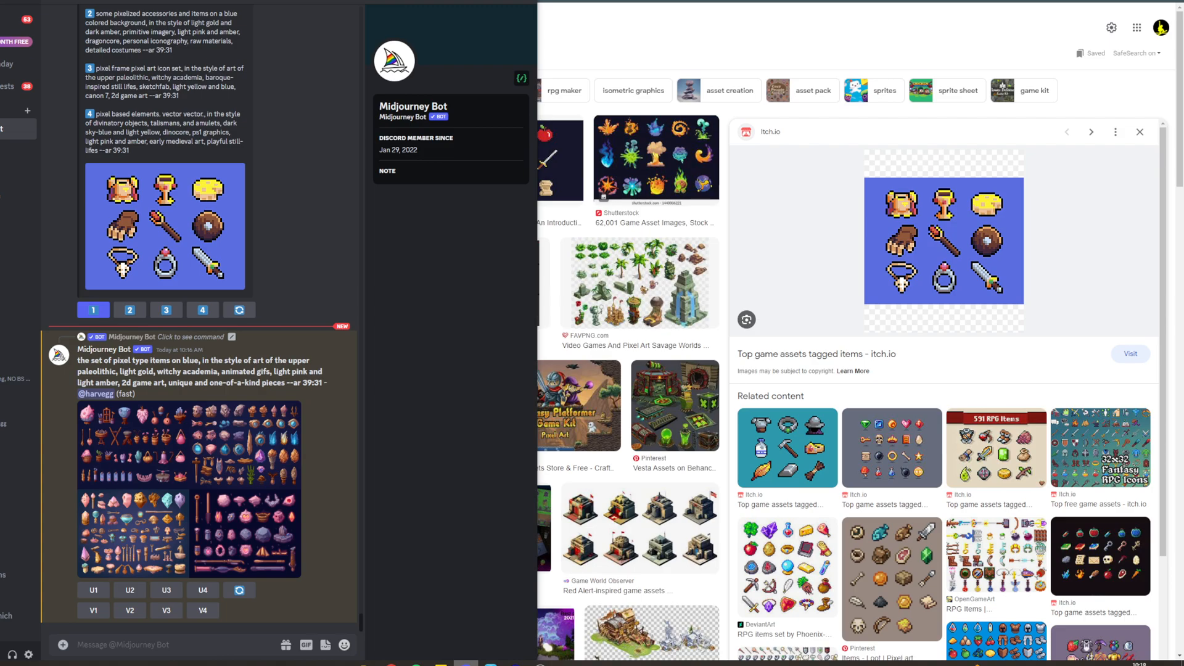
mouse_move(346, 288)
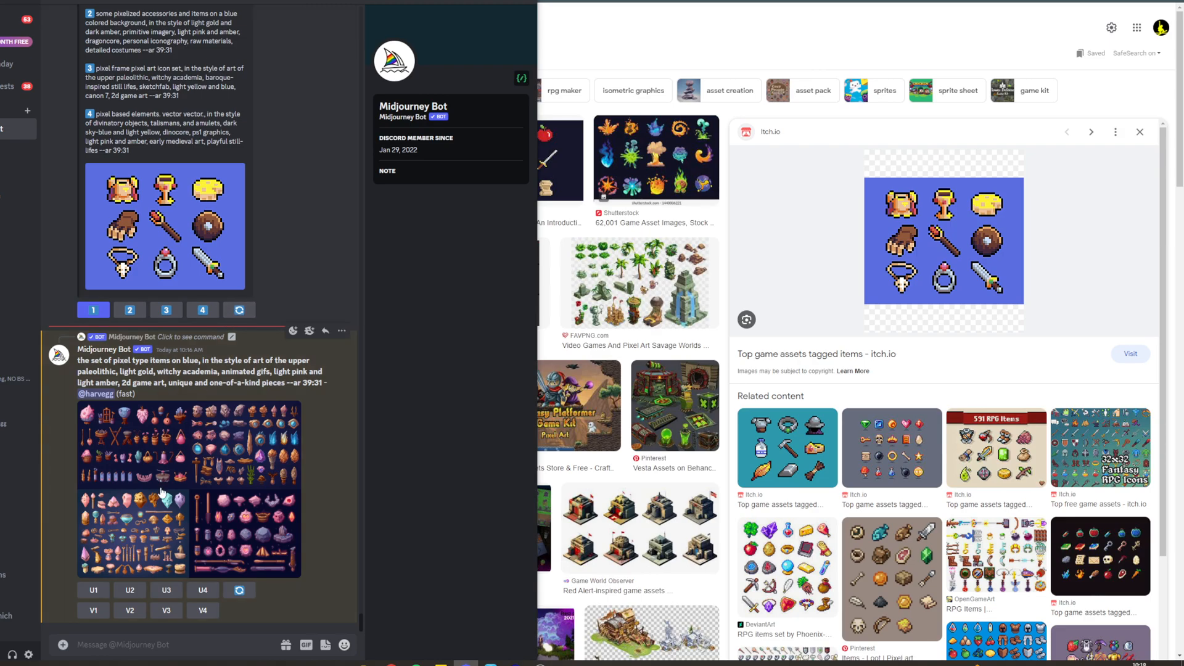
- Bring the Chrome window with the Google Images 'game asset' search in front of Discord
left_click(189, 489)
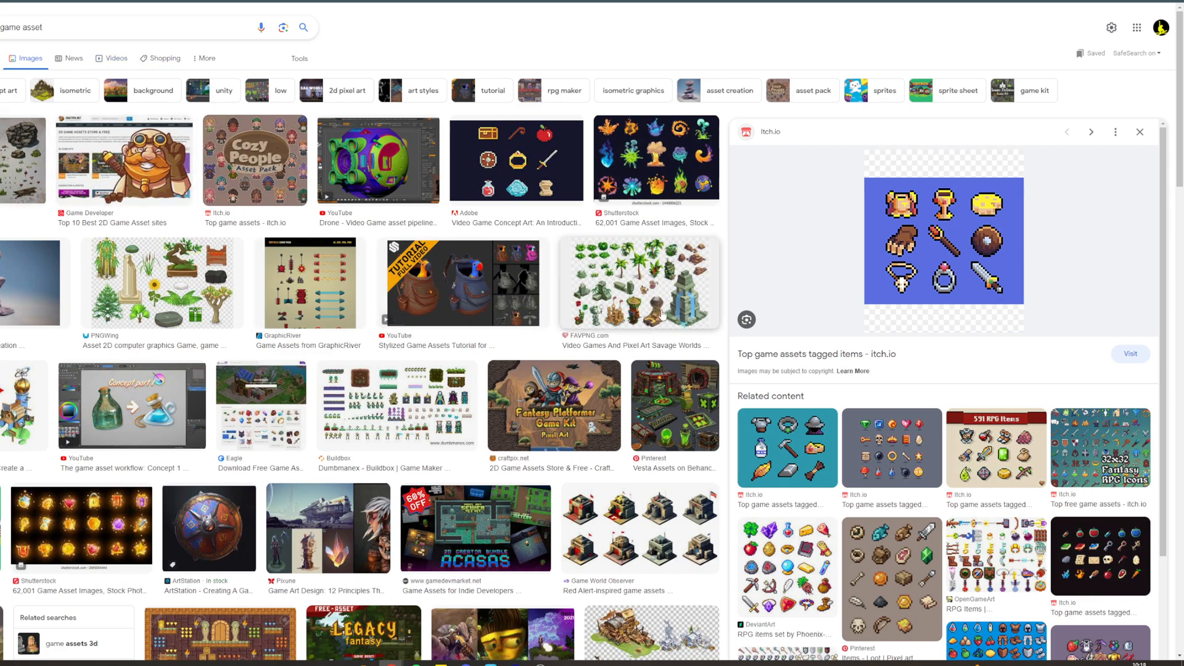
- Open the RPG Items PixelArt sprite sheet preview from Related content
scroll("down", 3)
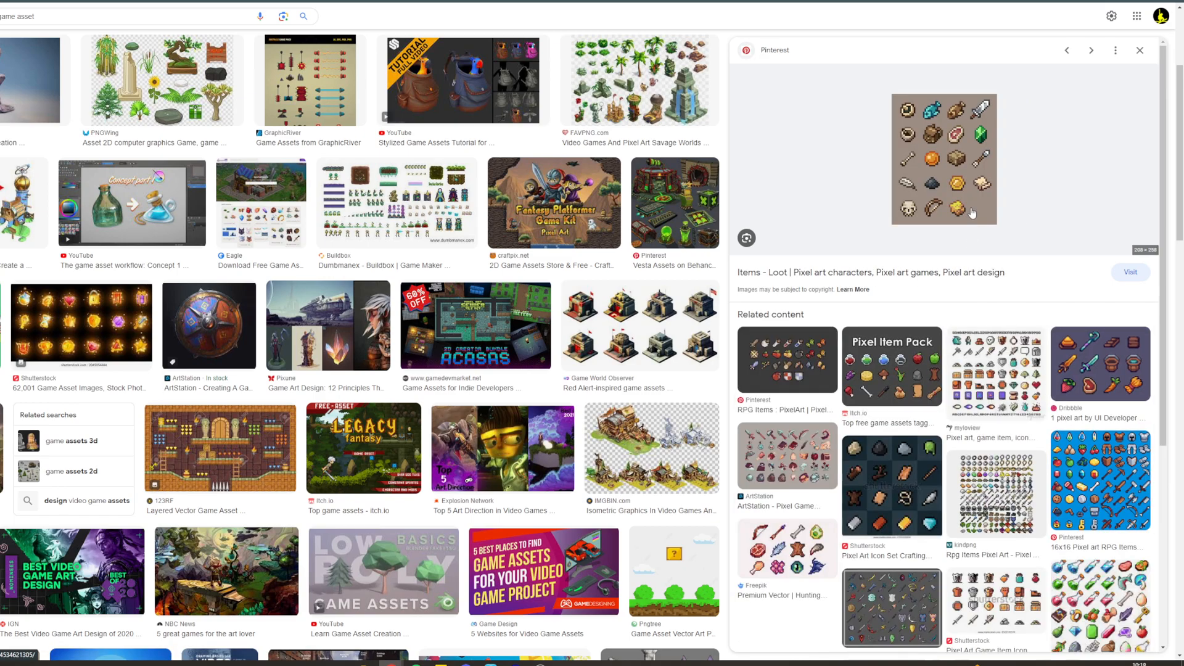
left_click(787, 359)
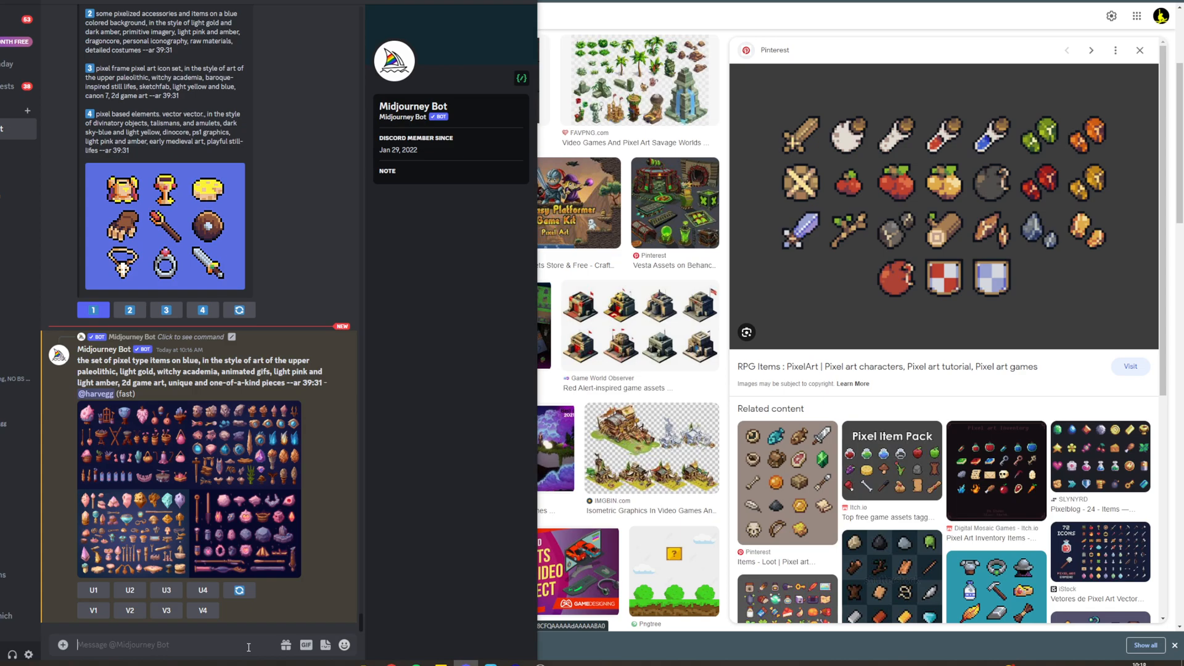
- Describe the pixel item sheet with /describe and submit suggestion 1 for basic pixel sprites
type("/describe")
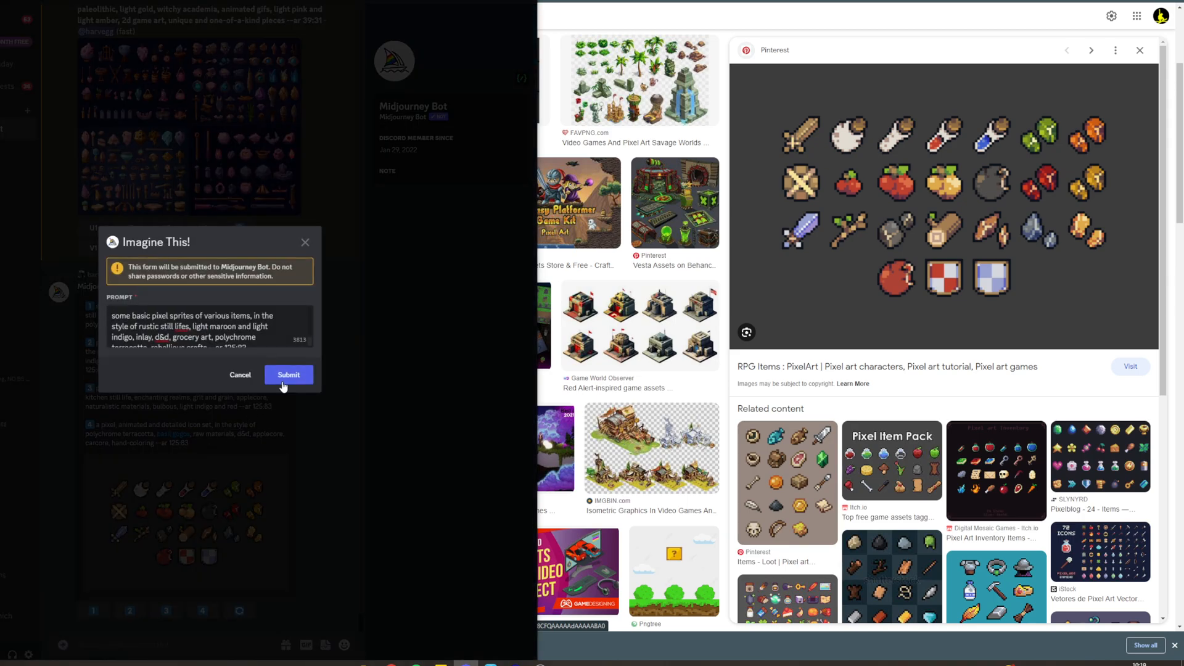
left_click(288, 375)
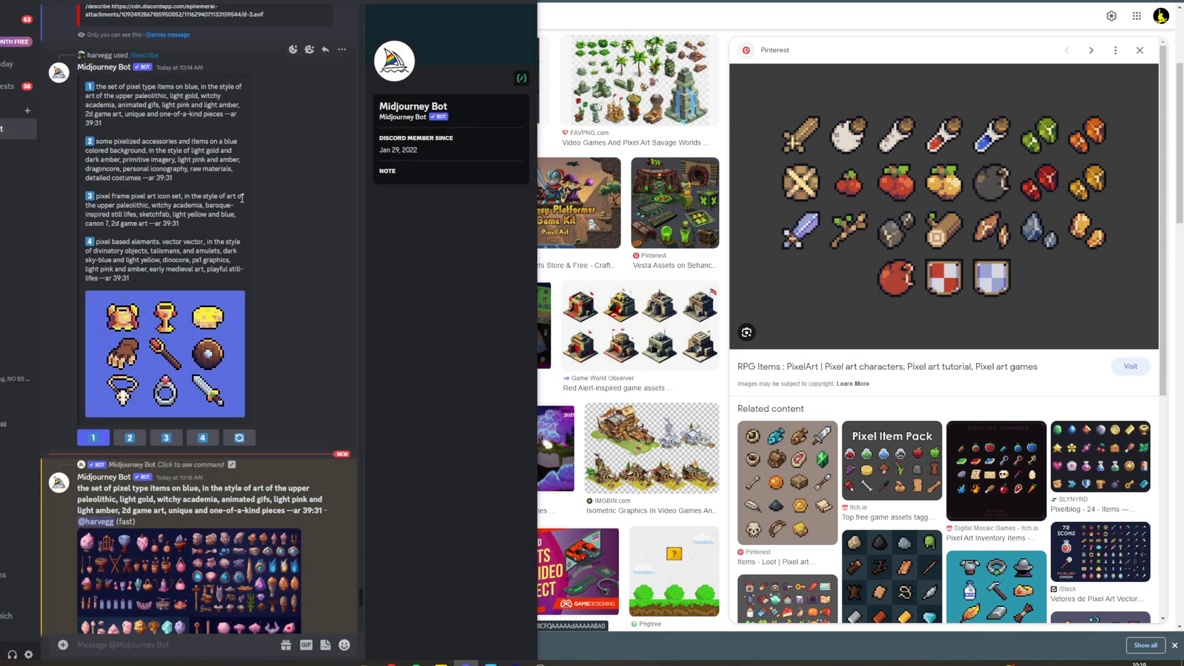
scroll("down", 3)
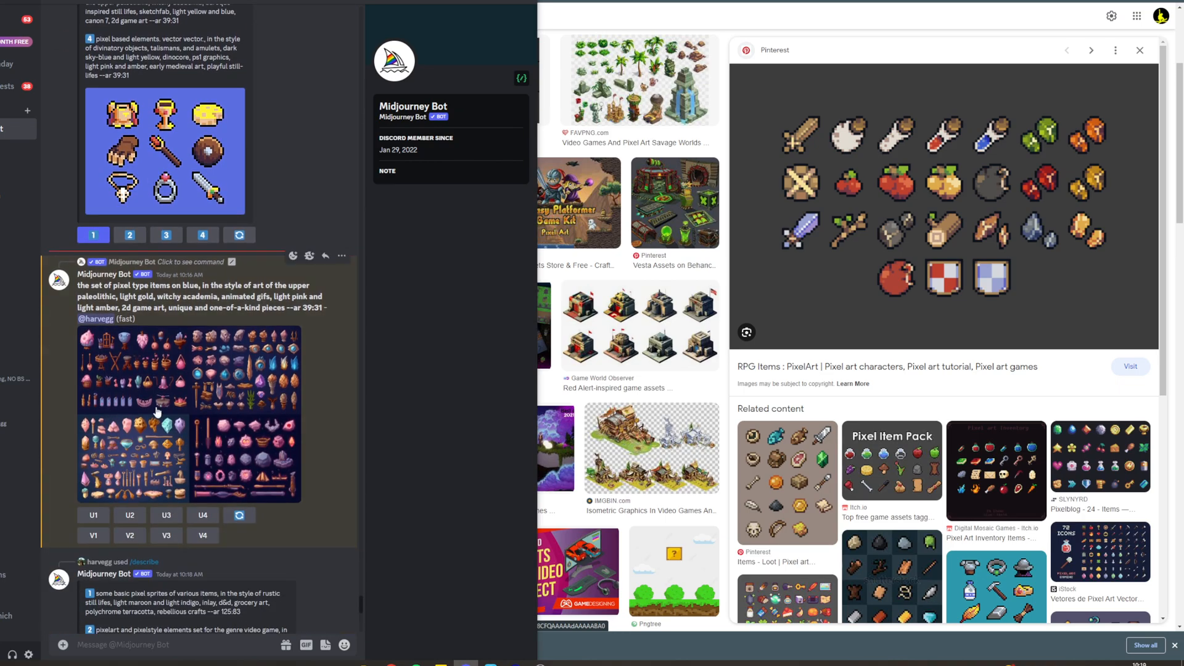
left_click(188, 411)
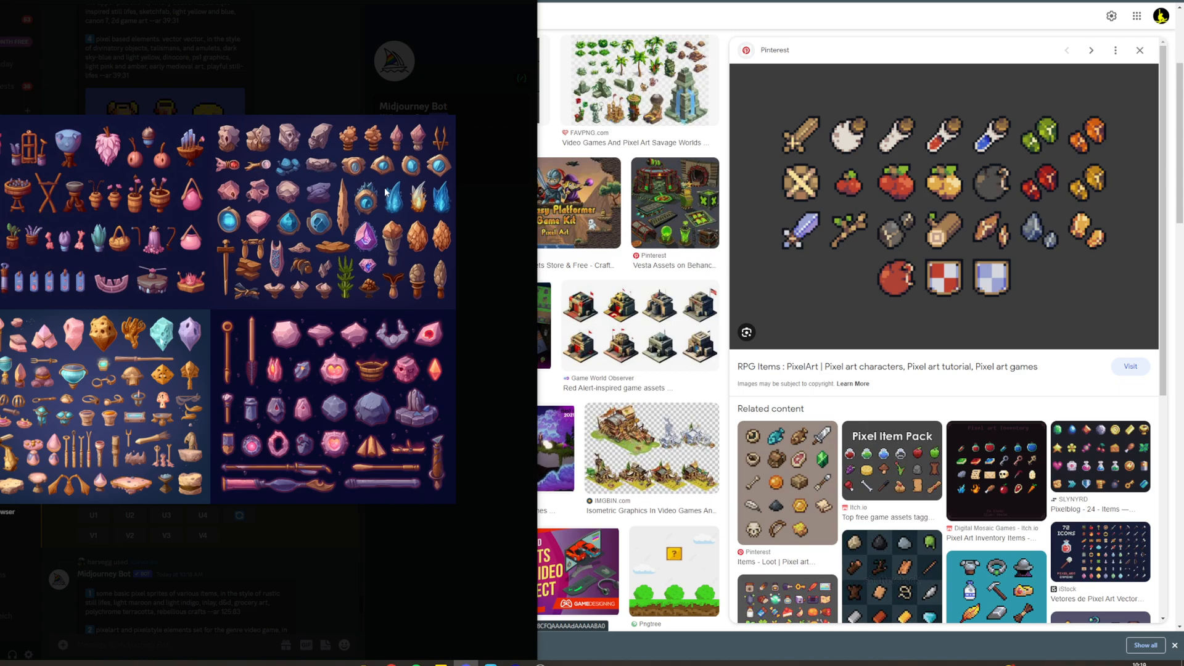
mouse_move(225, 349)
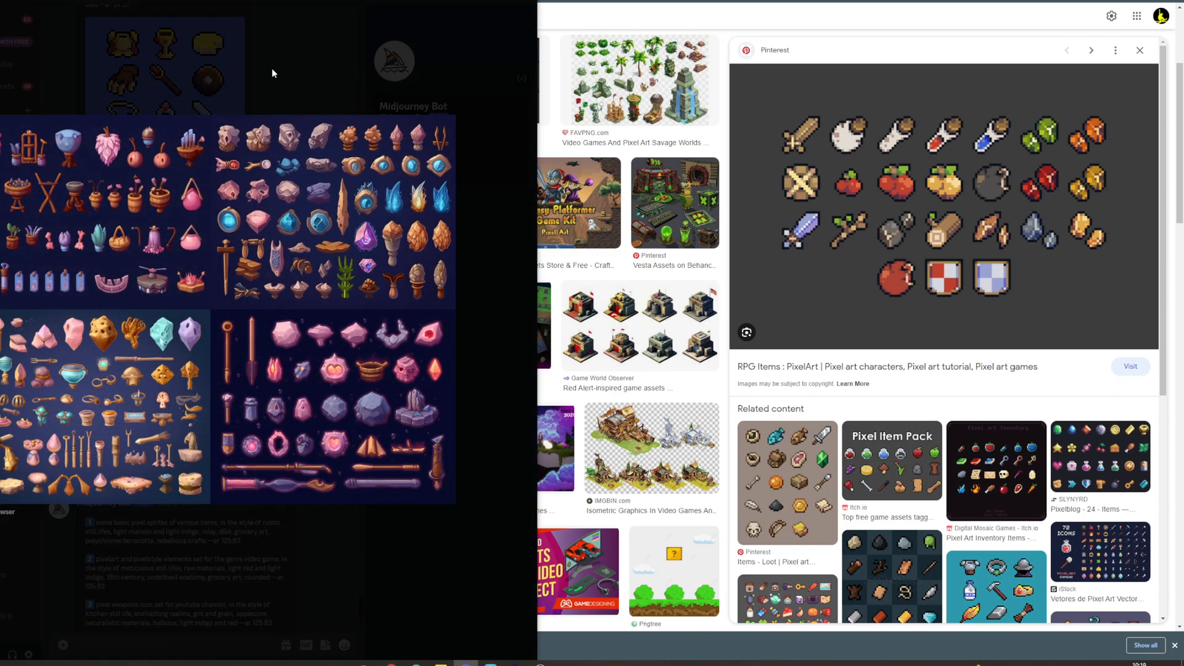
mouse_move(85, 175)
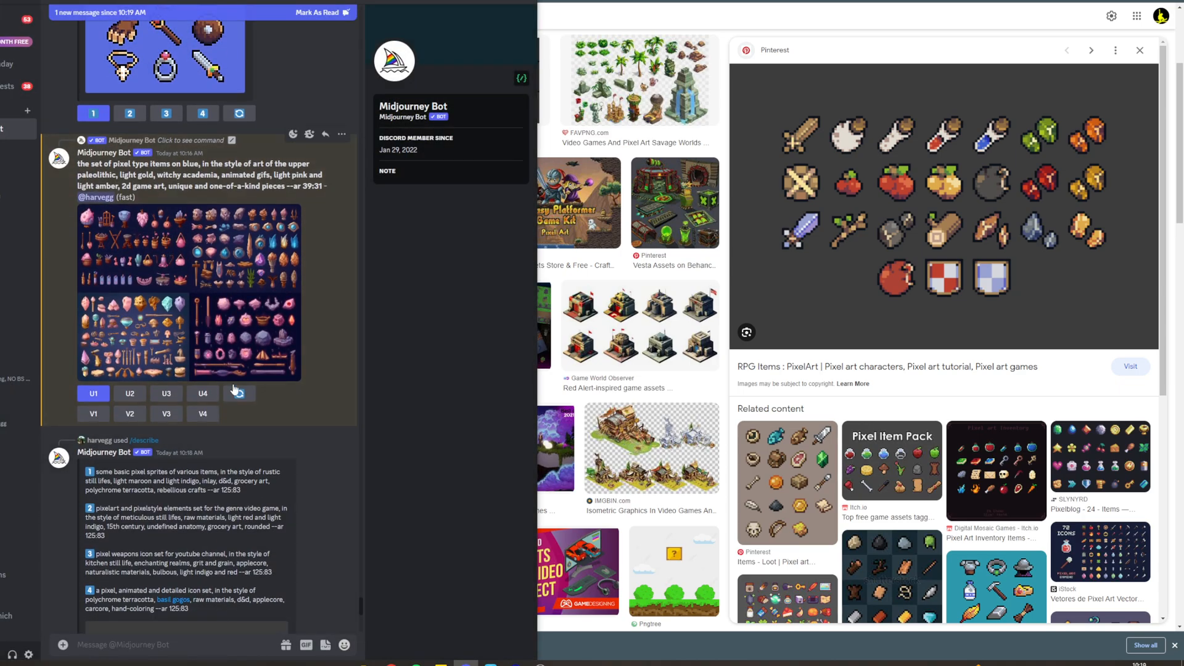
left_click(93, 393)
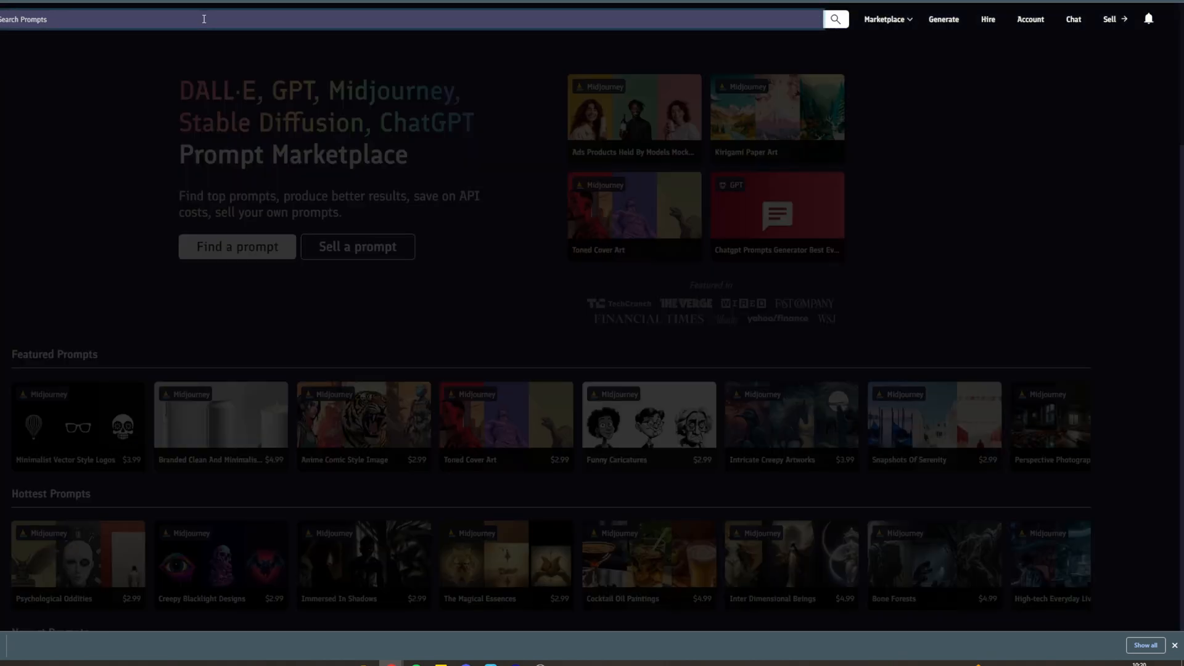
- Search PromptBase for 'video game assets' and open the Video Game Potion Assets prompt
type("video game assets")
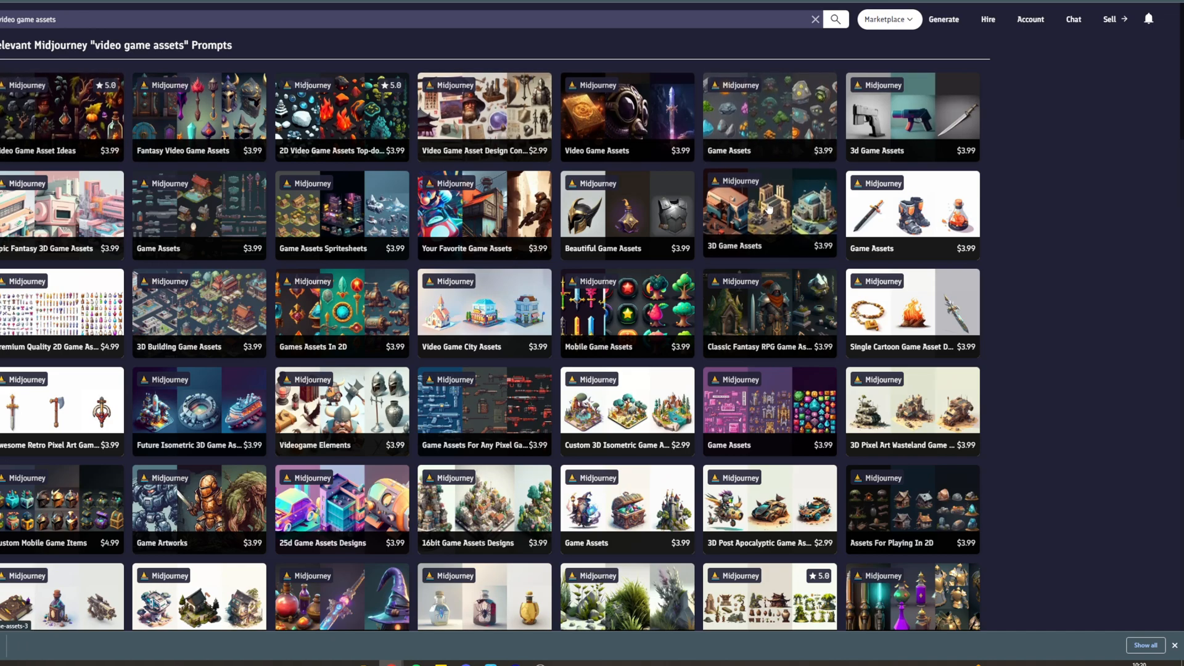
scroll("down", 3)
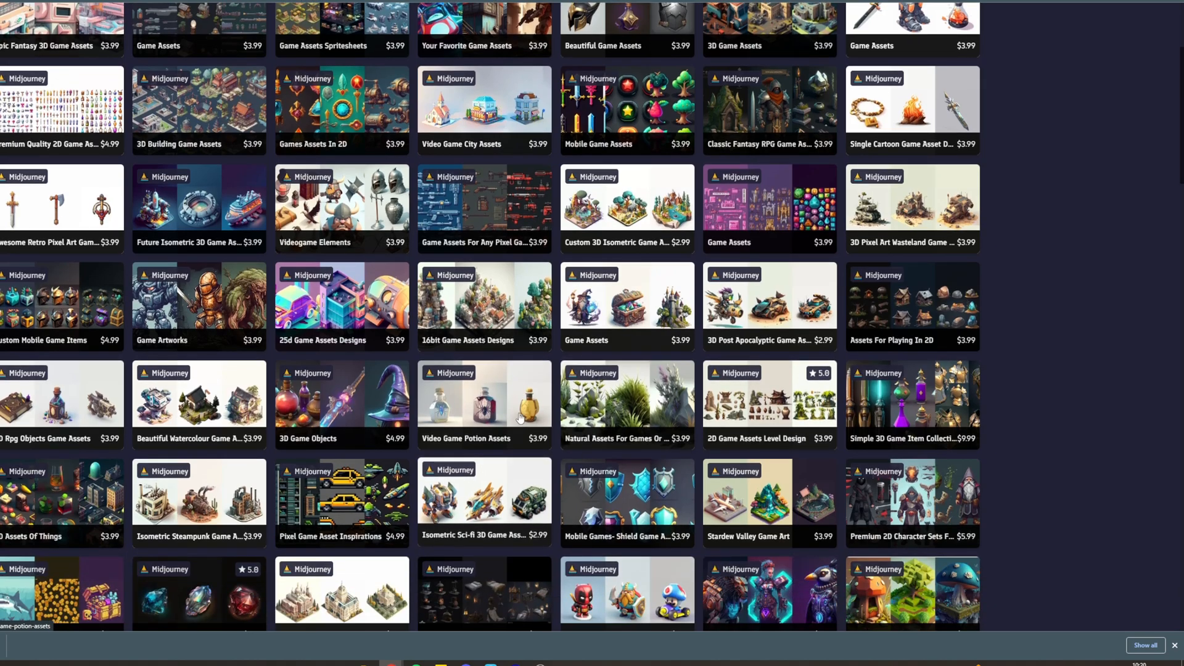
left_click(484, 397)
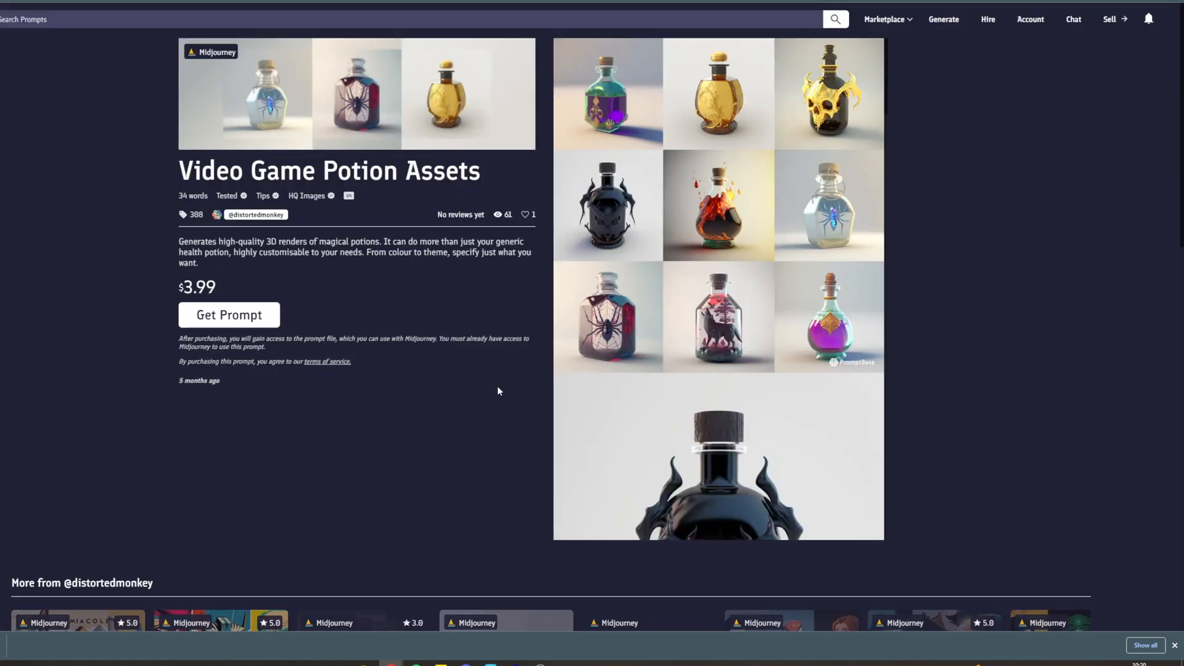
scroll("down", 3)
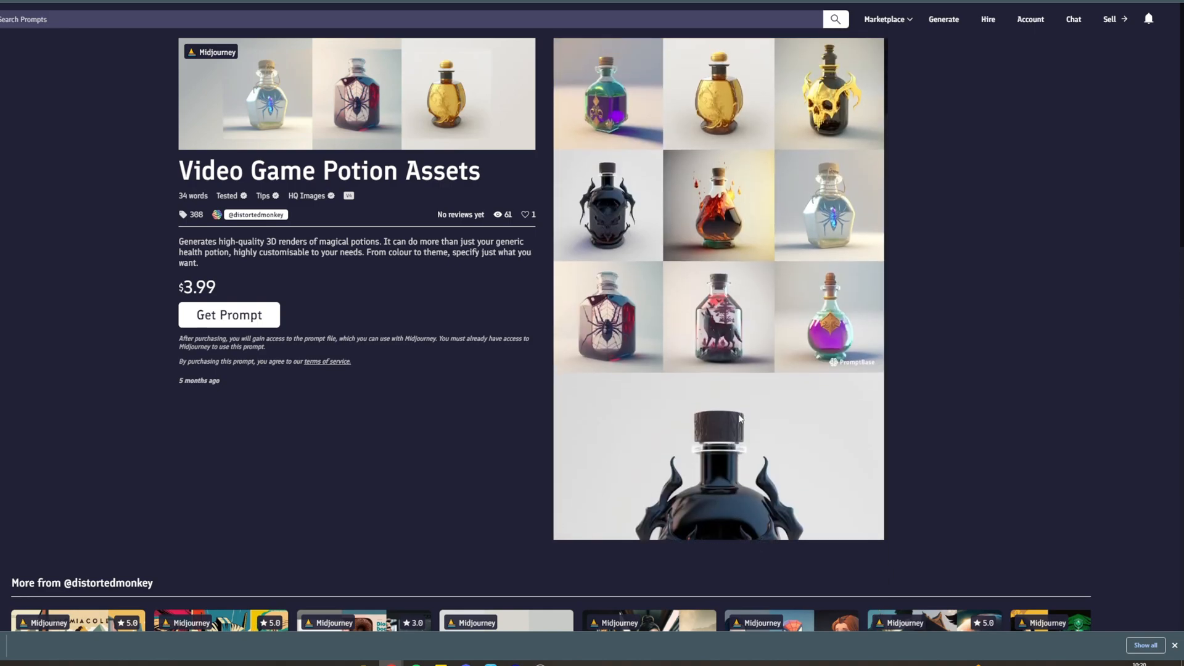
mouse_move(189, 310)
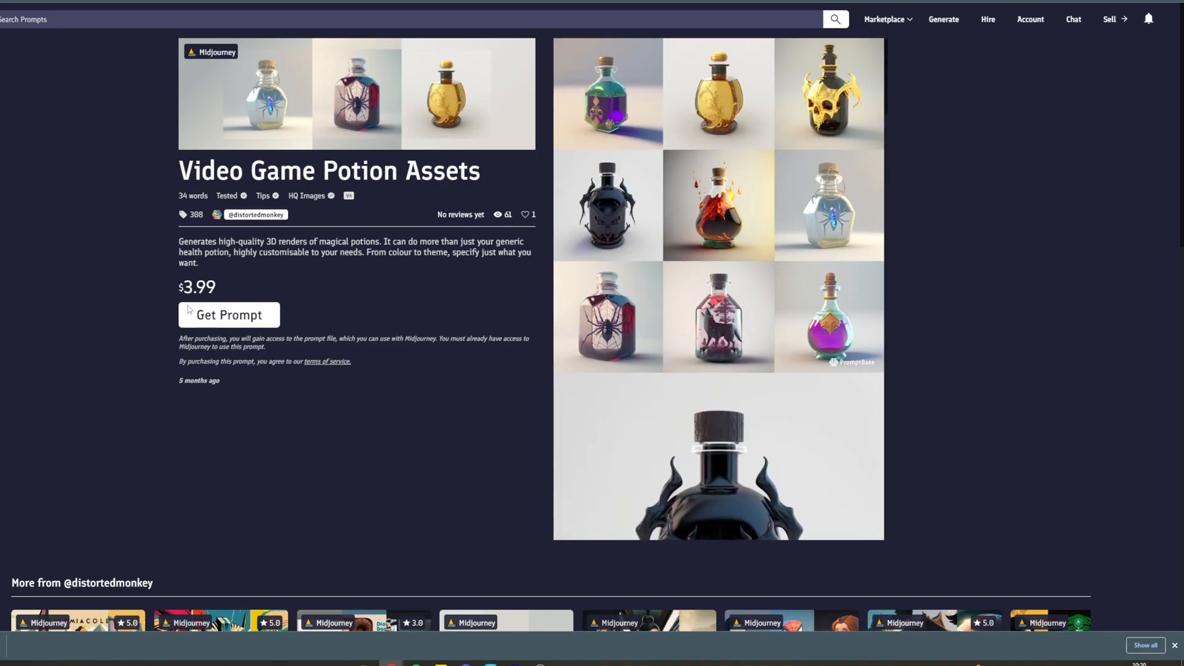
mouse_move(249, 265)
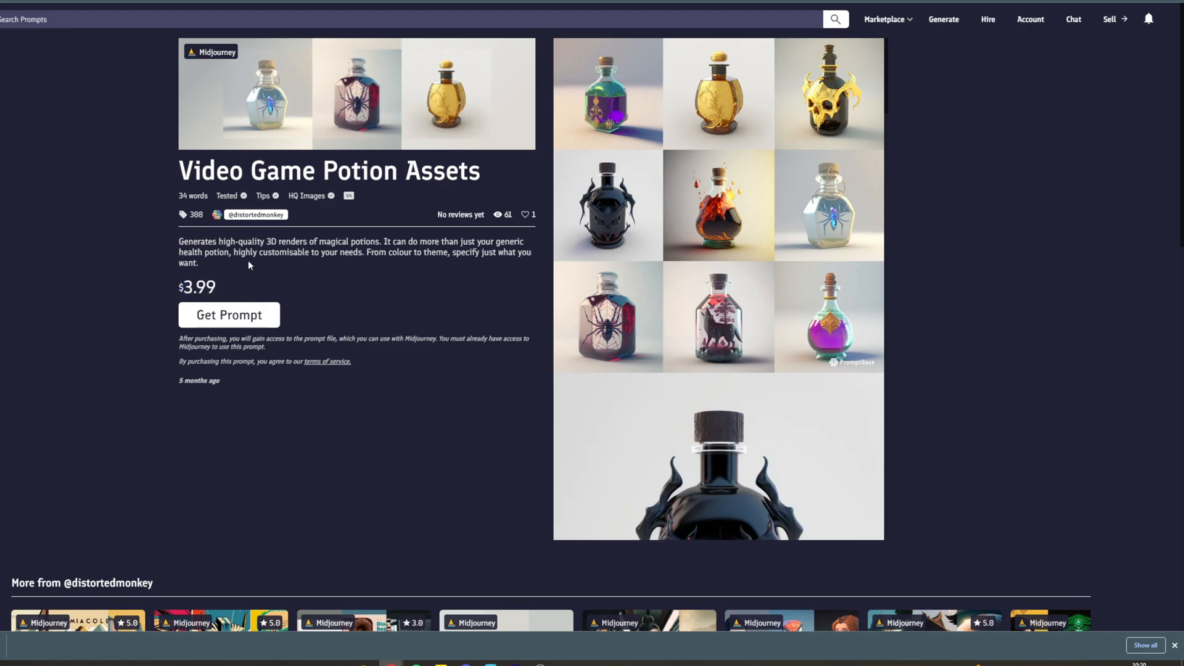
mouse_move(206, 295)
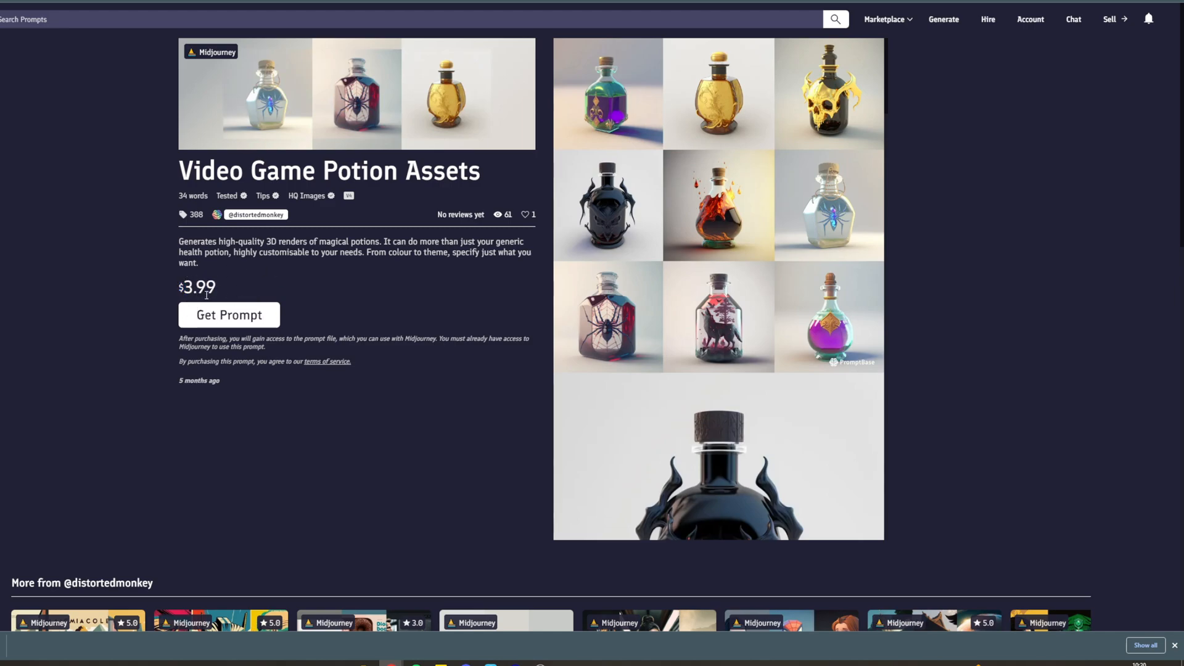
mouse_move(586, 137)
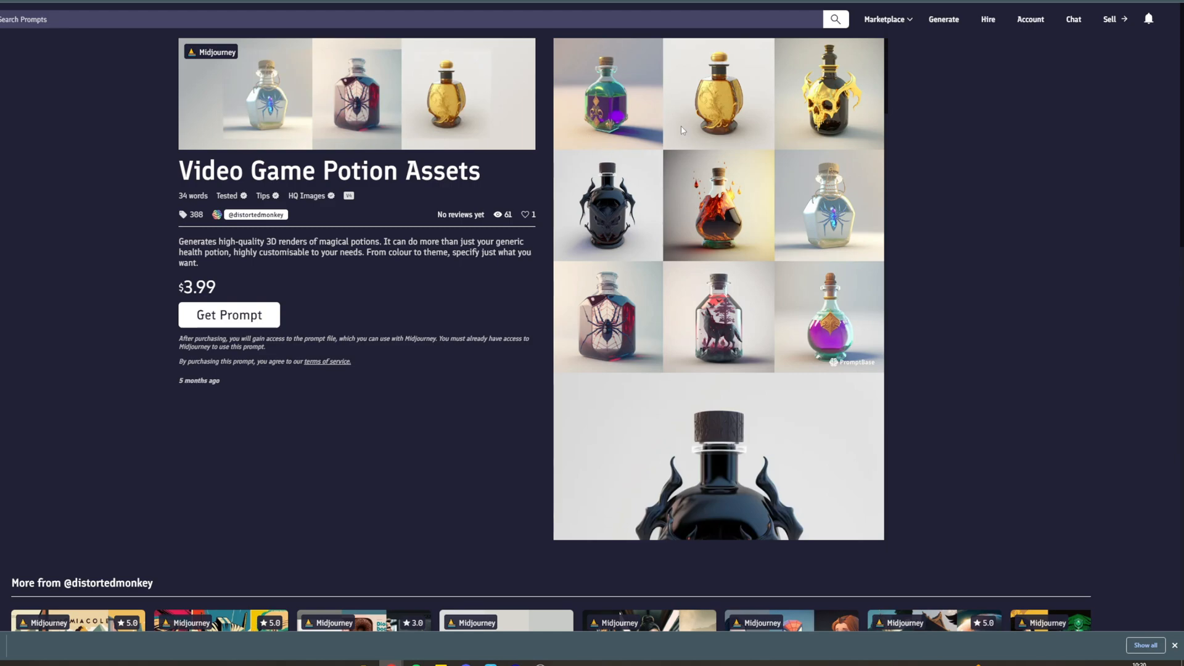
mouse_move(514, 653)
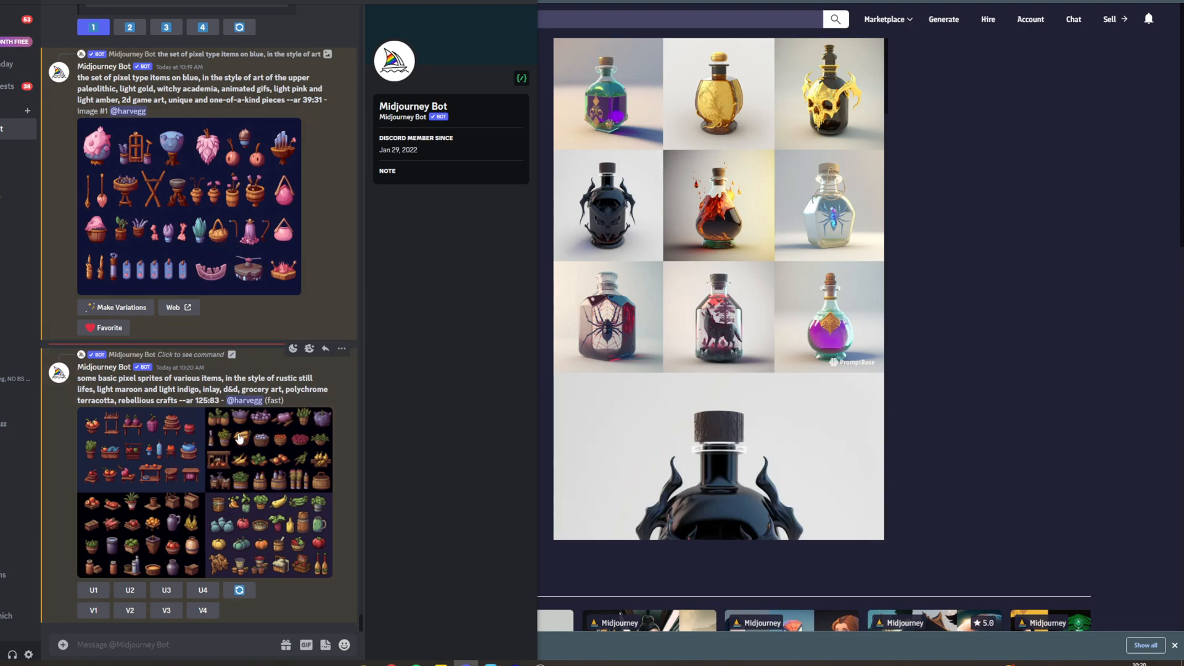
mouse_move(239, 448)
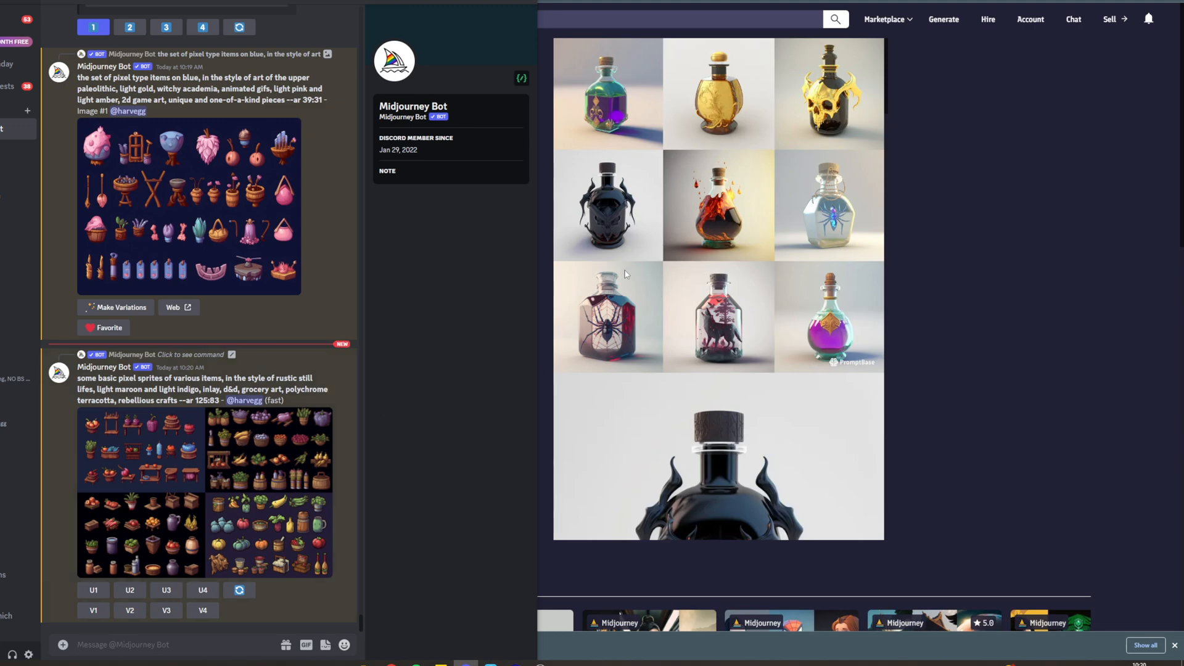
mouse_move(656, 168)
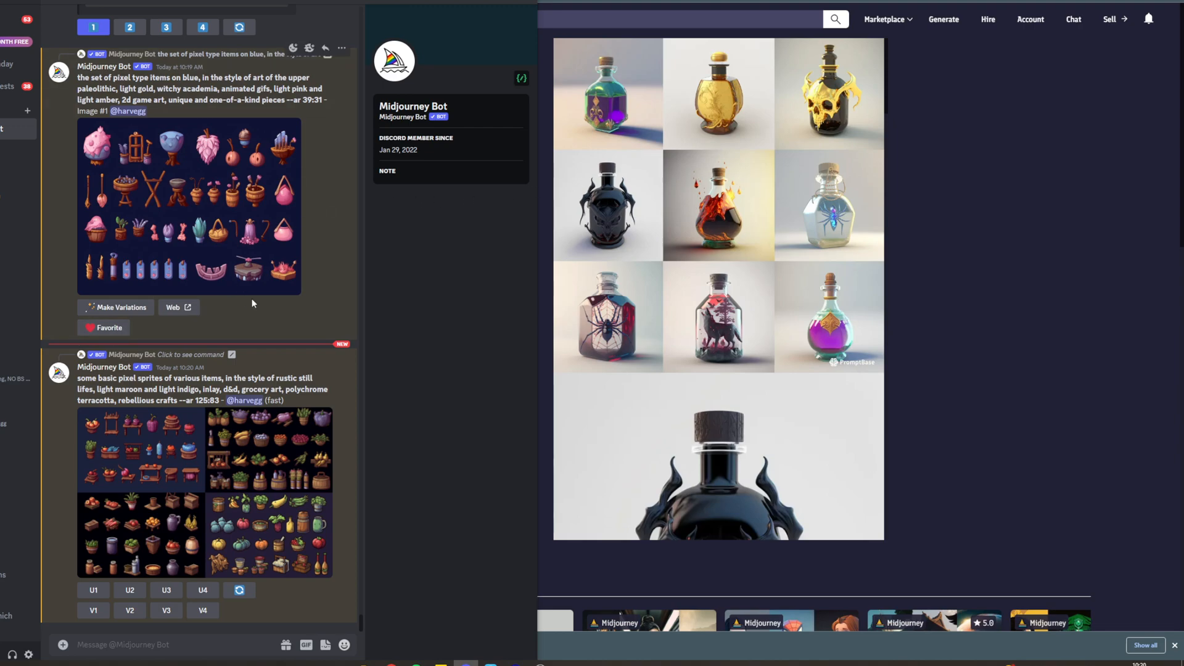
scroll("down", 3)
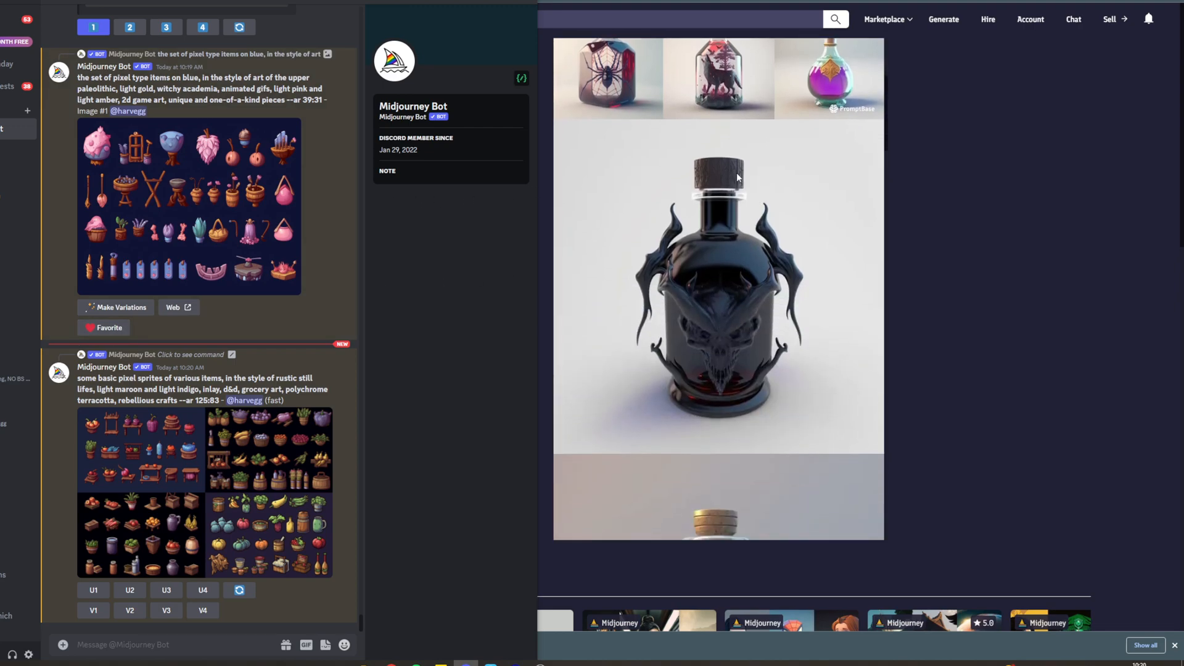
mouse_move(703, 236)
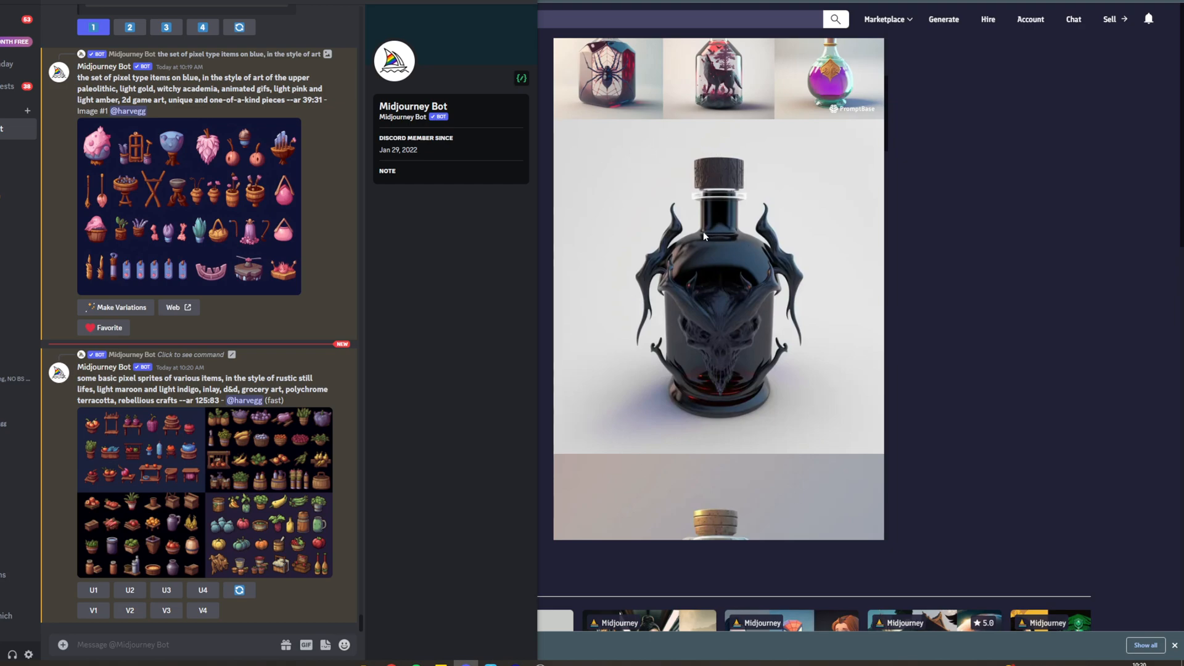
mouse_move(672, 249)
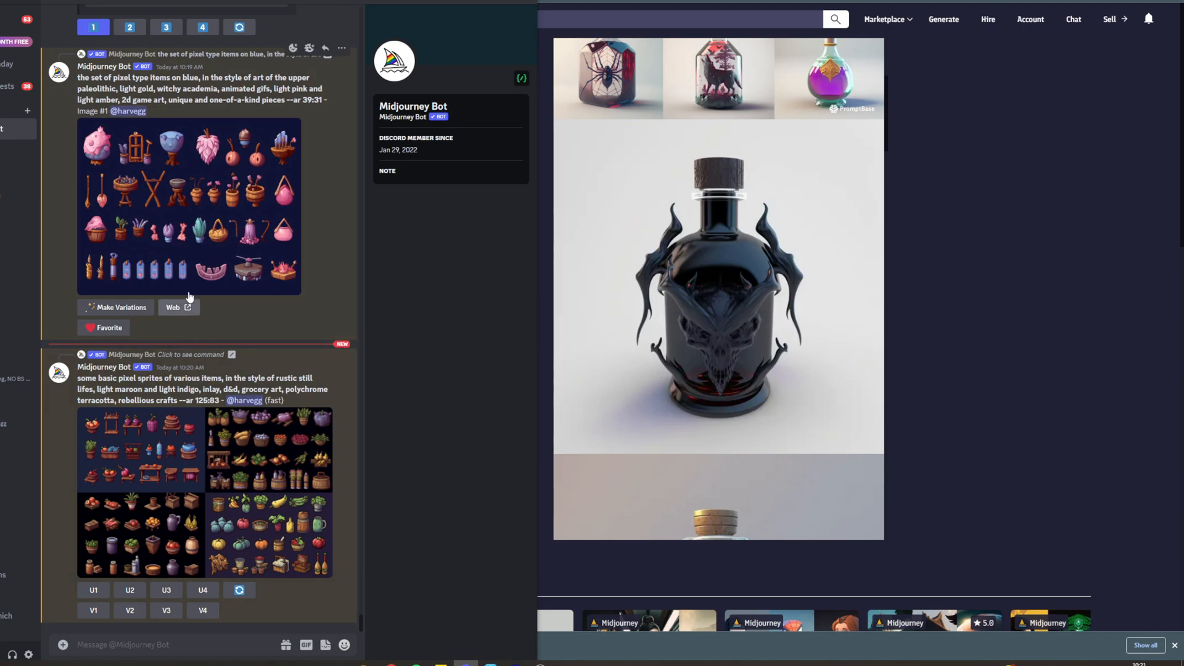
mouse_move(185, 263)
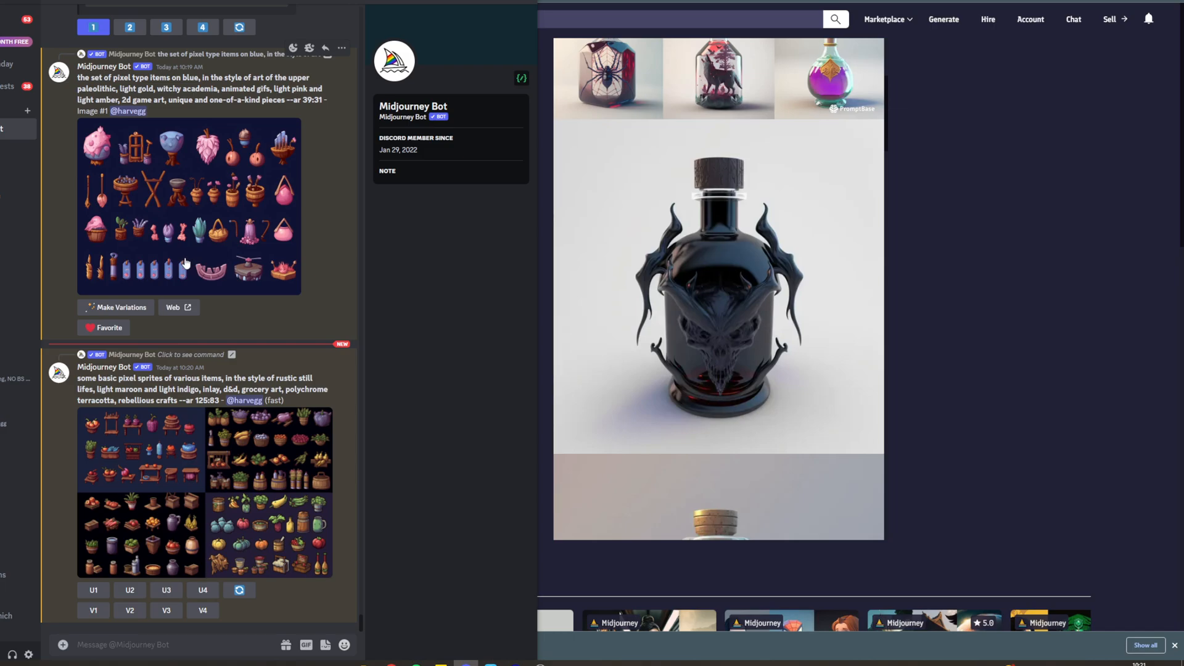